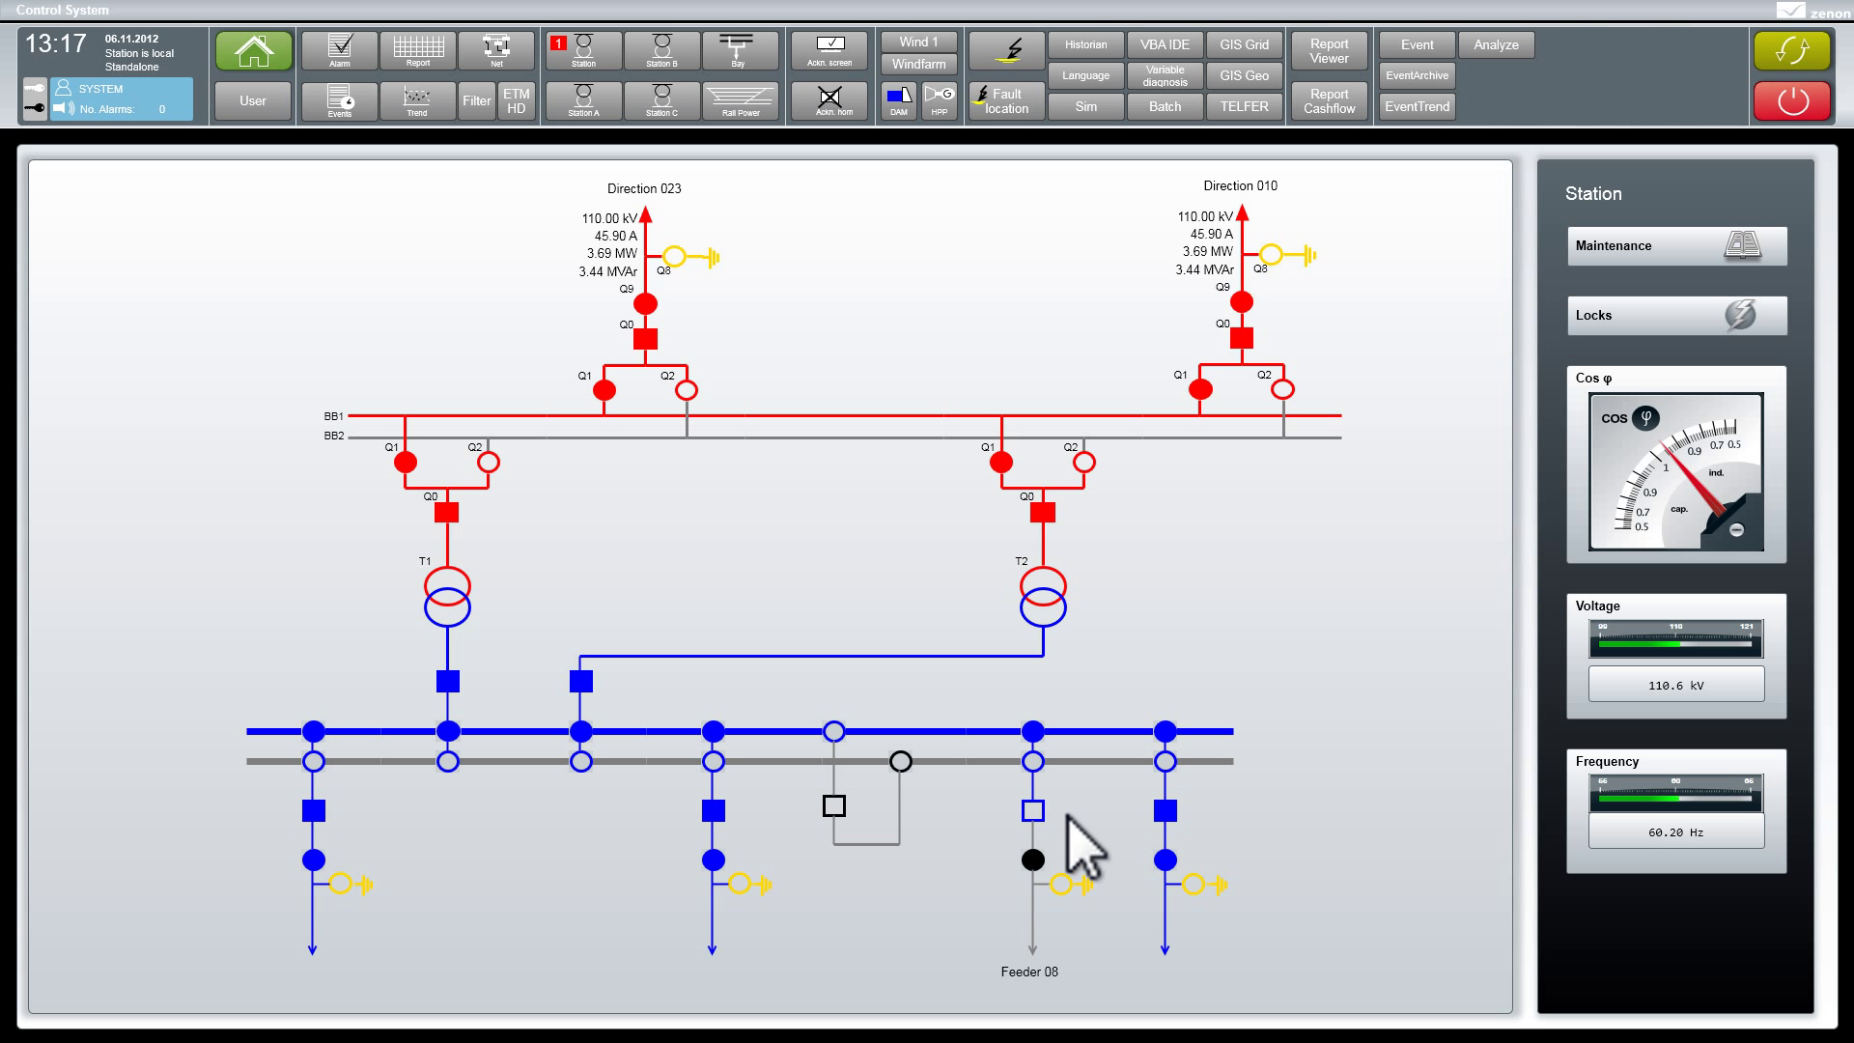
{"action": "mouse_move", "coordinate": [1470, 173]}
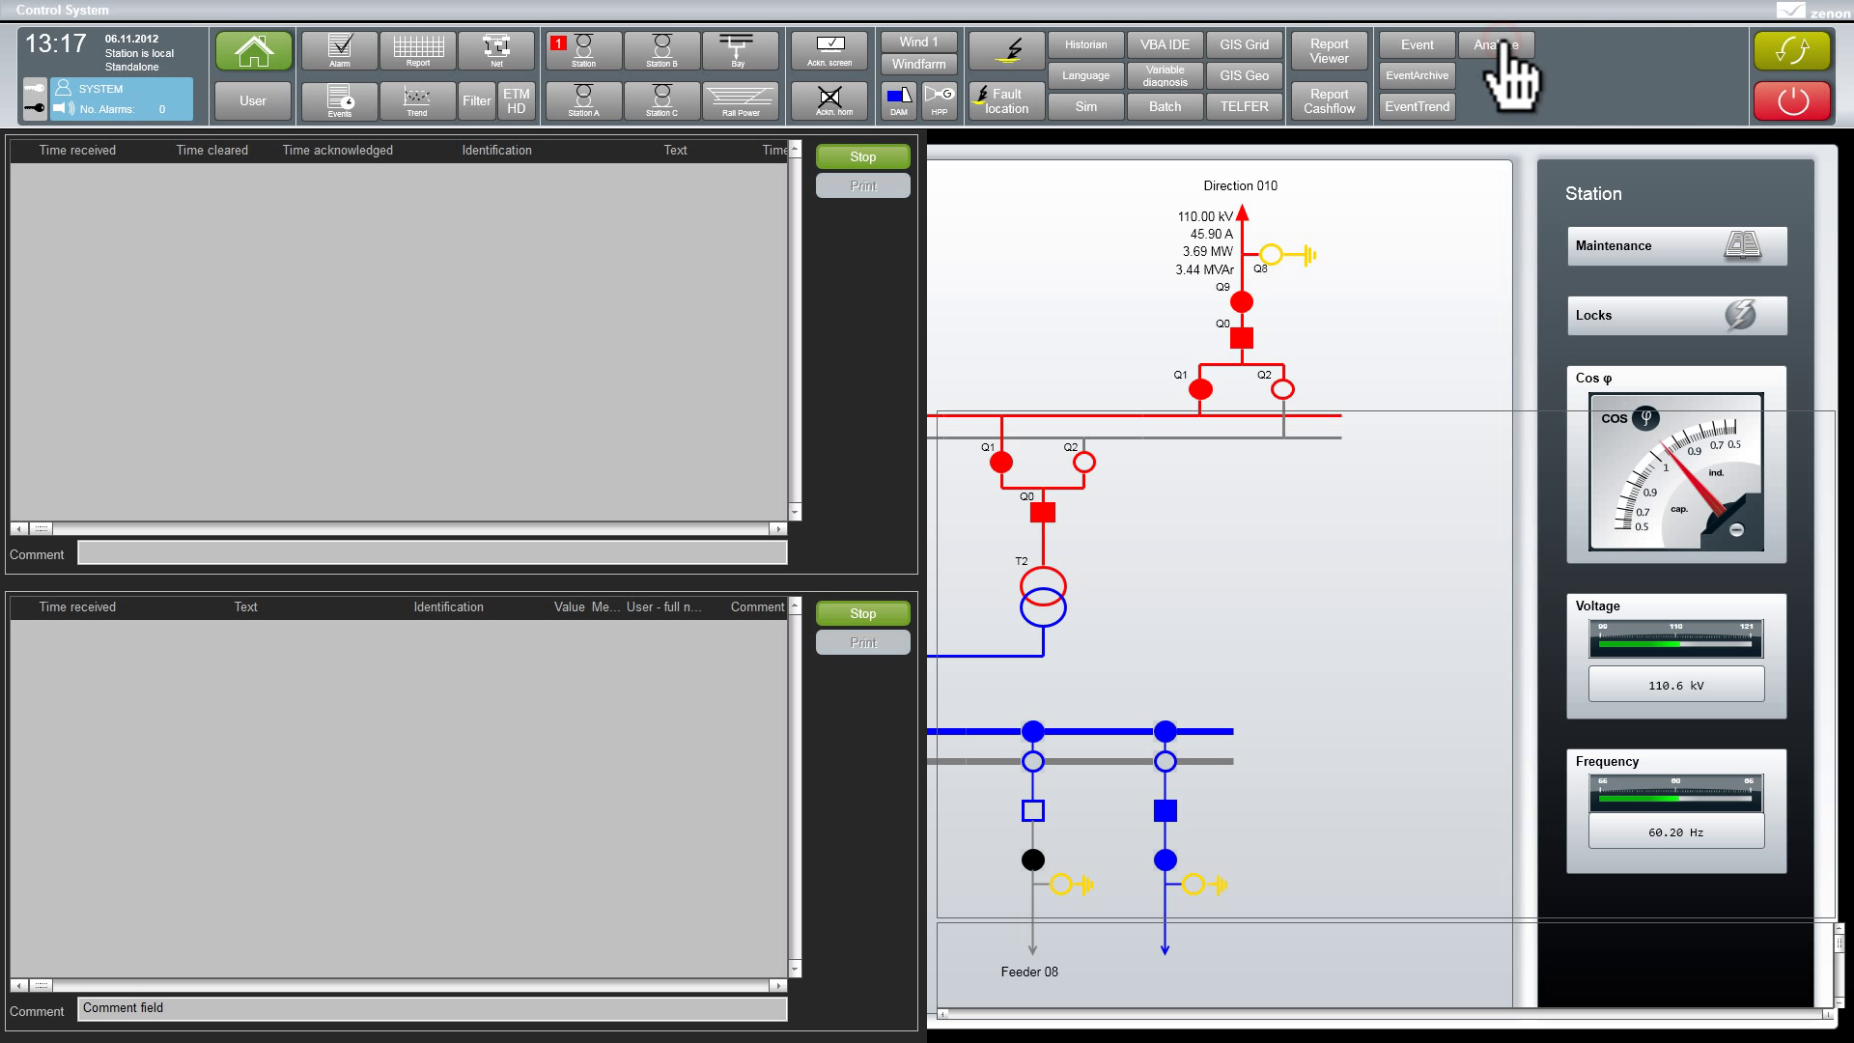
Step: Switch to the Analyze screen and start changing the filter's From hour
{"action": "left_click", "coordinate": [1497, 44]}
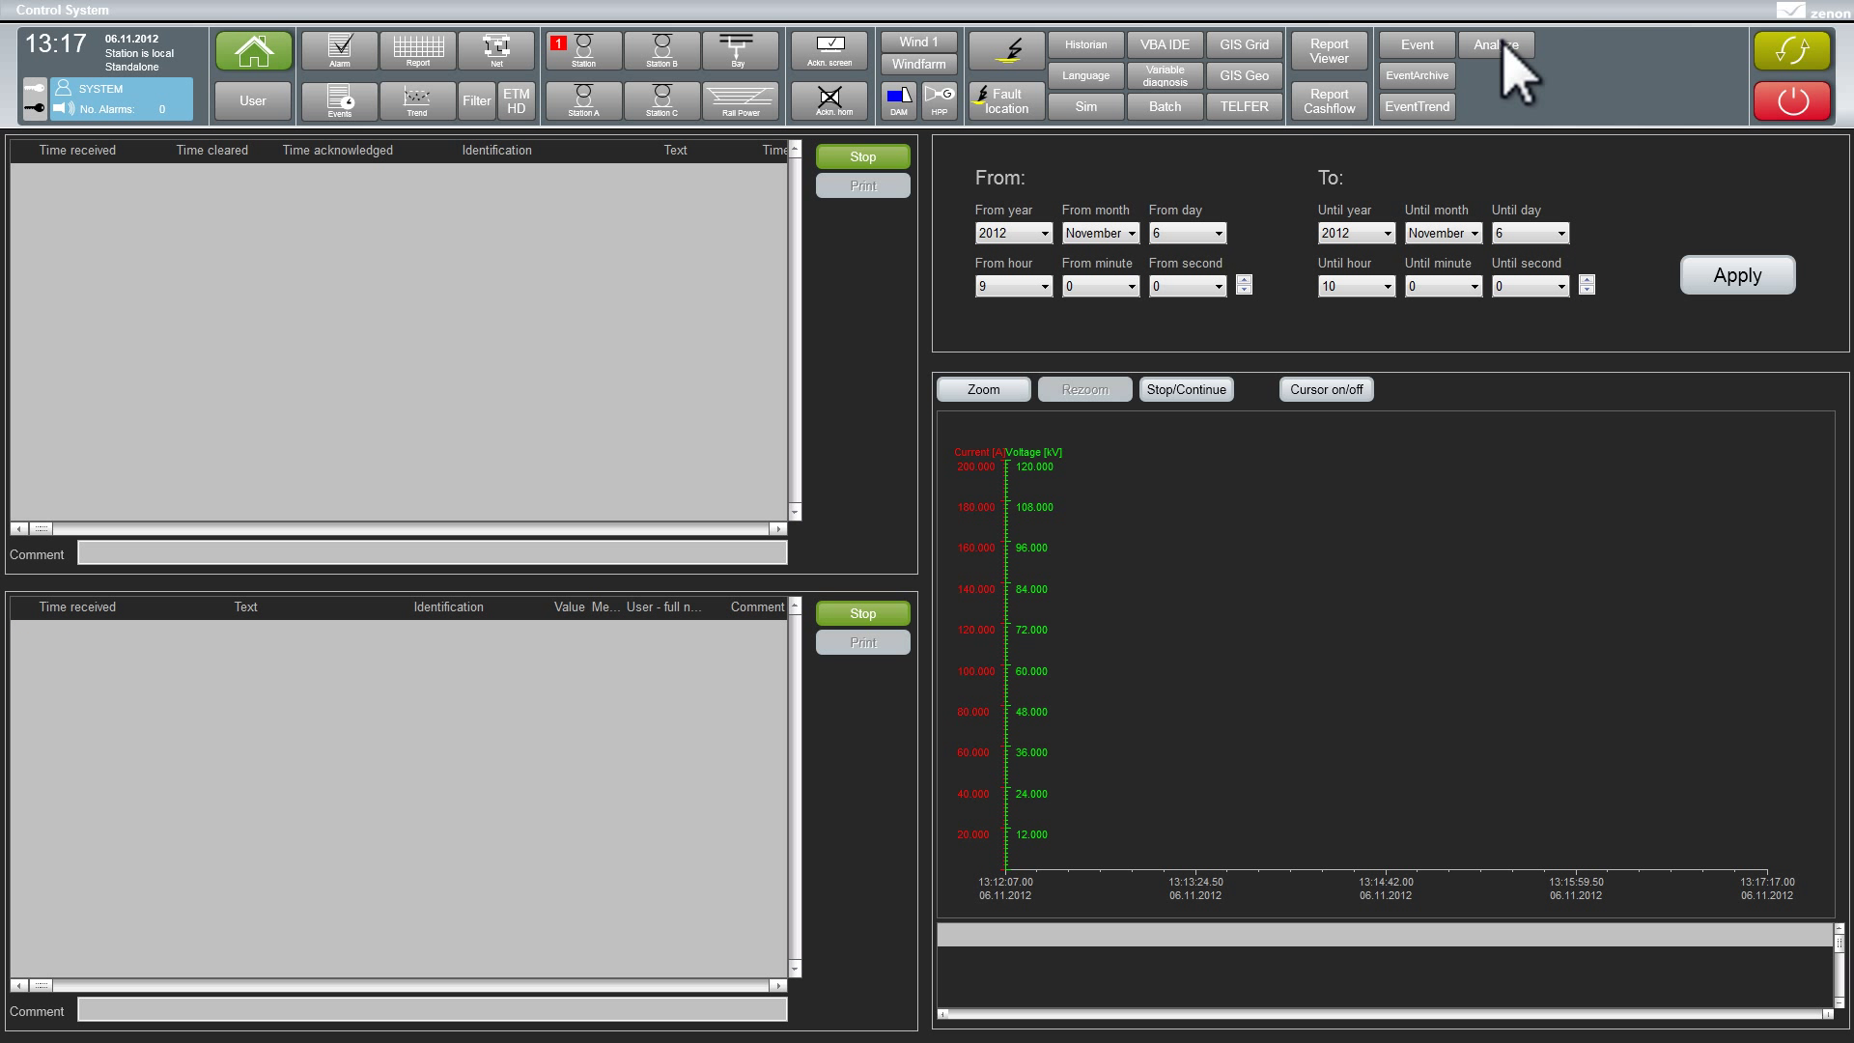
{"action": "left_click", "coordinate": [1040, 286]}
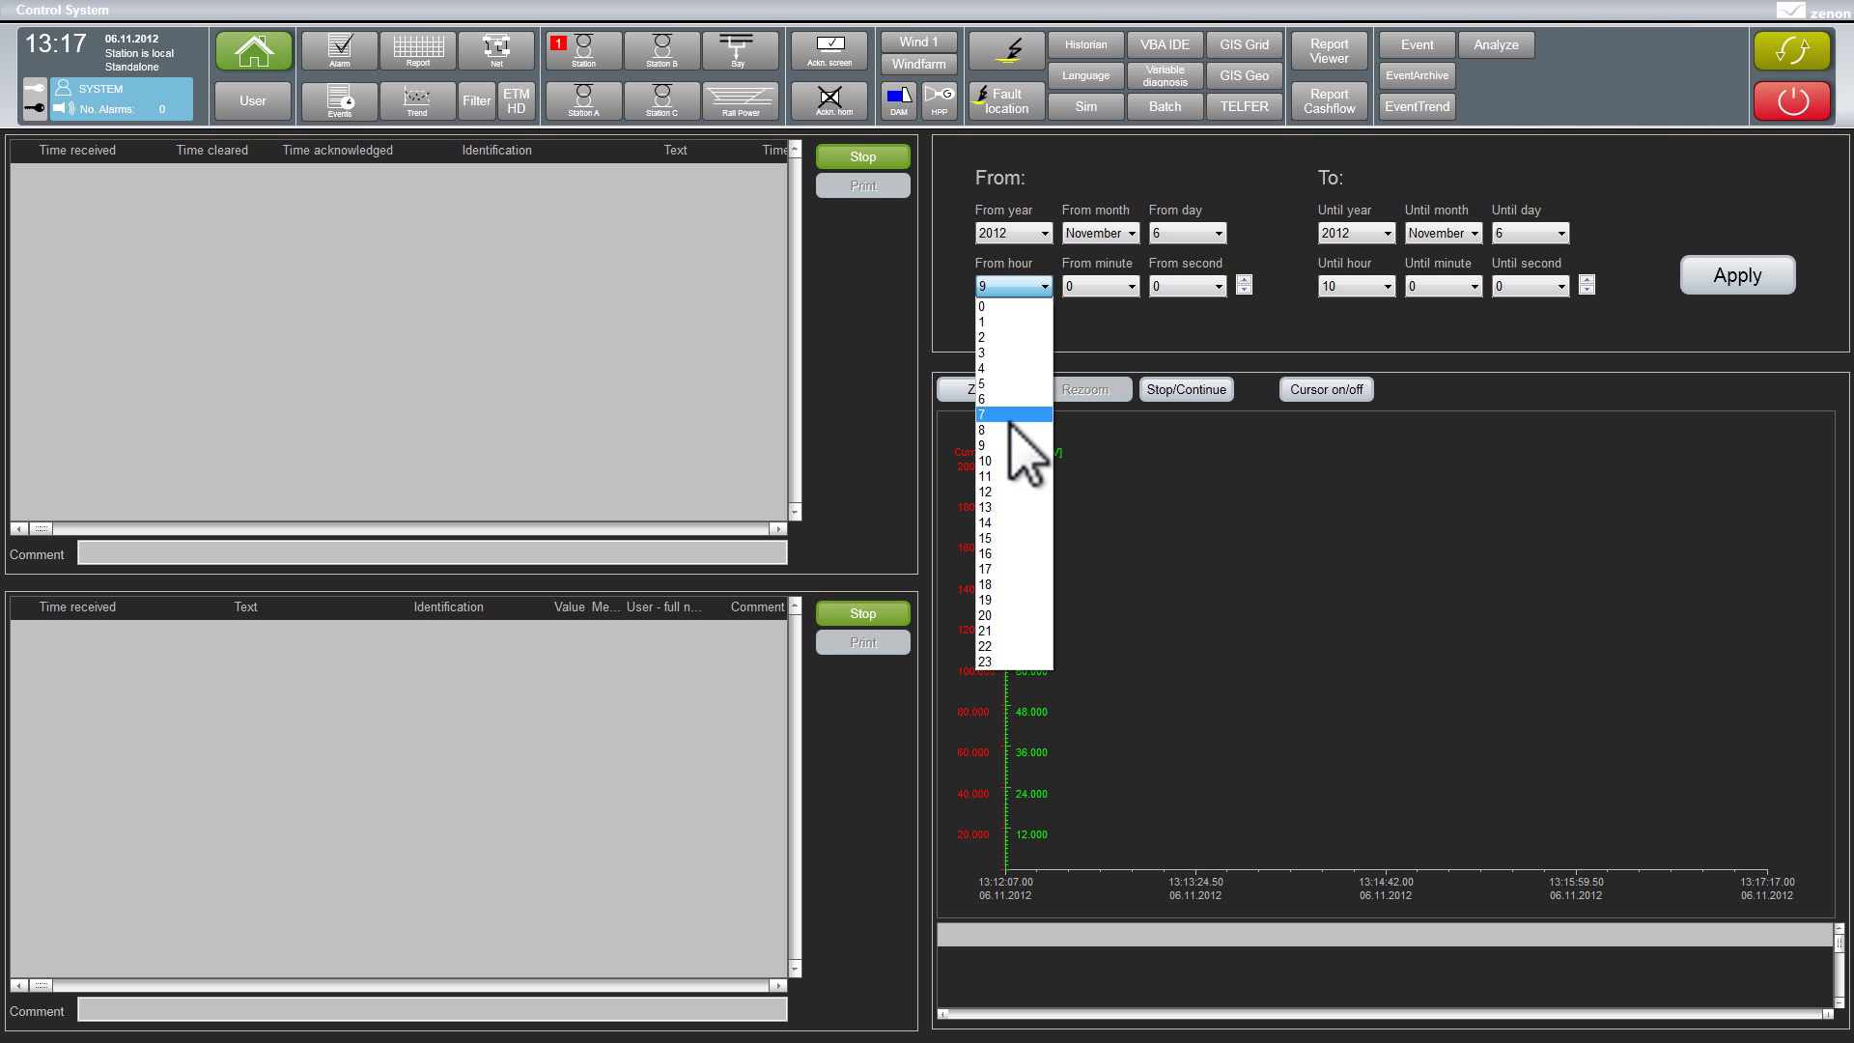
Step: Apply the 08:29–08:30 time filter so alarms, events and the trip trend fill in
{"action": "left_click", "coordinate": [980, 429]}
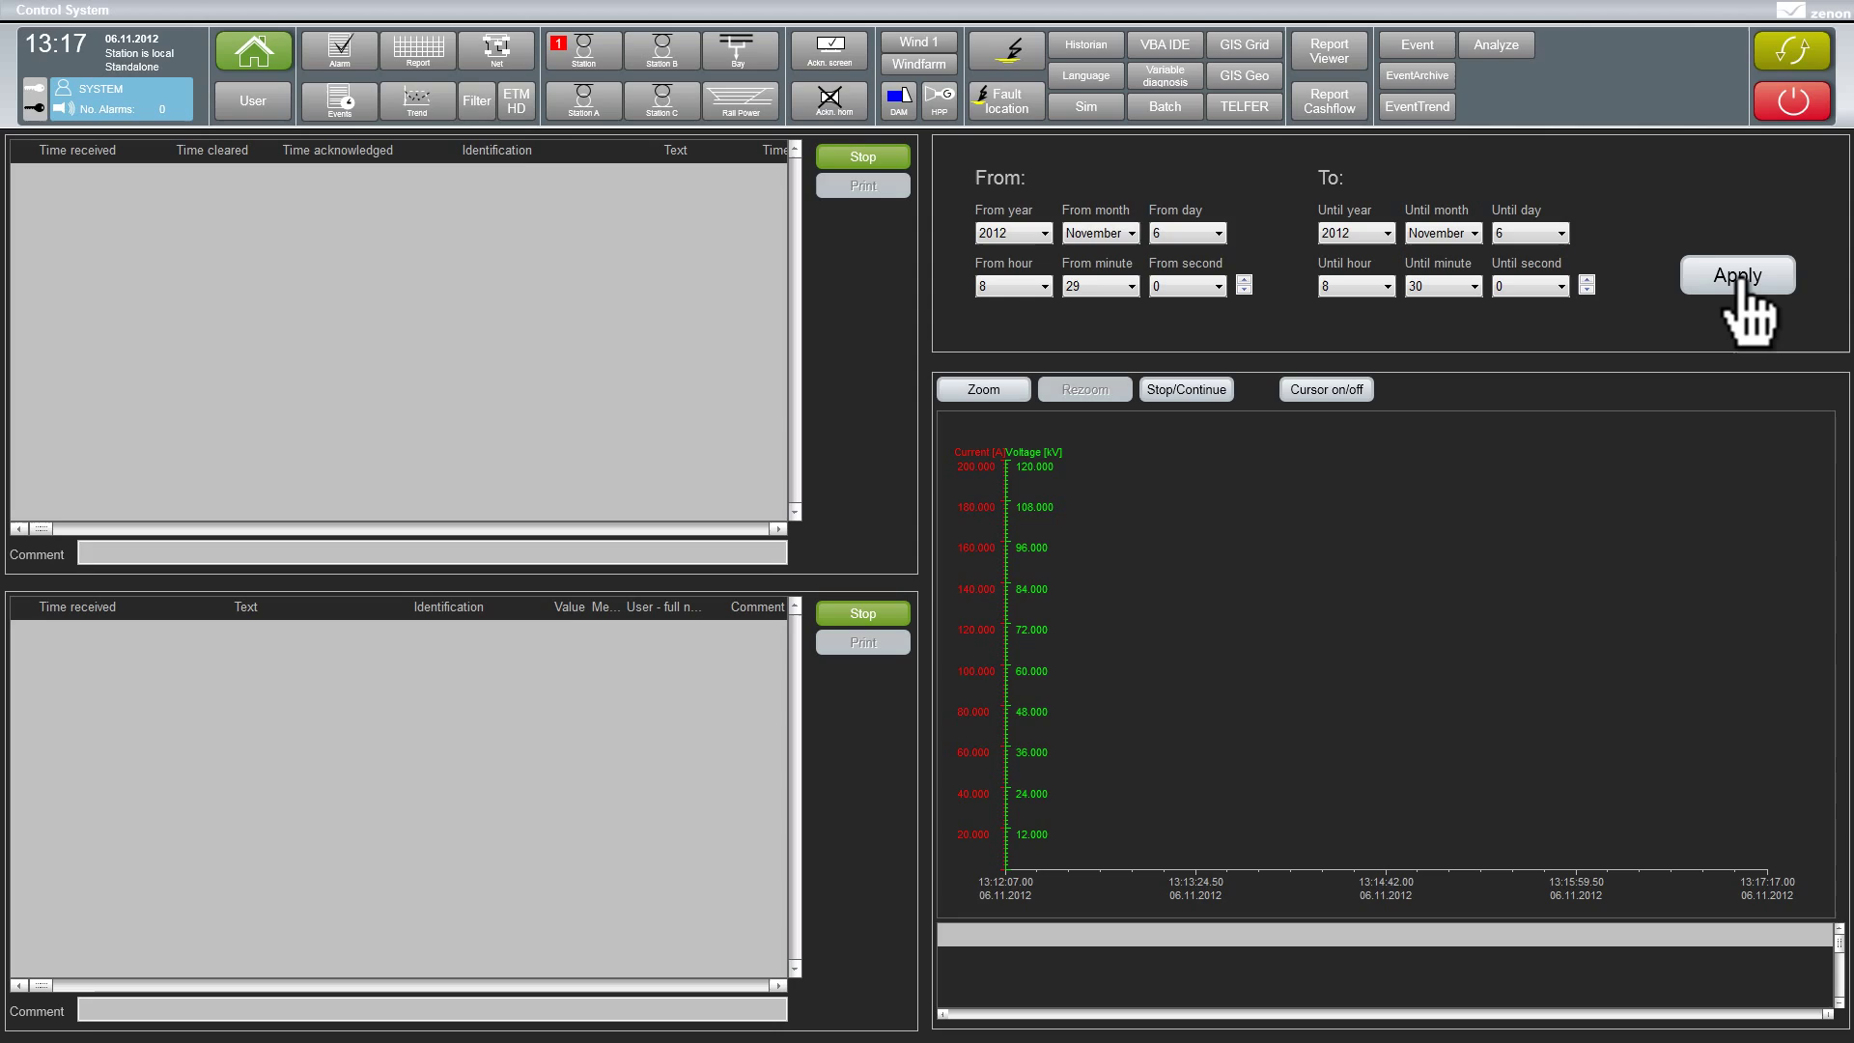
{"action": "left_click", "coordinate": [1738, 275]}
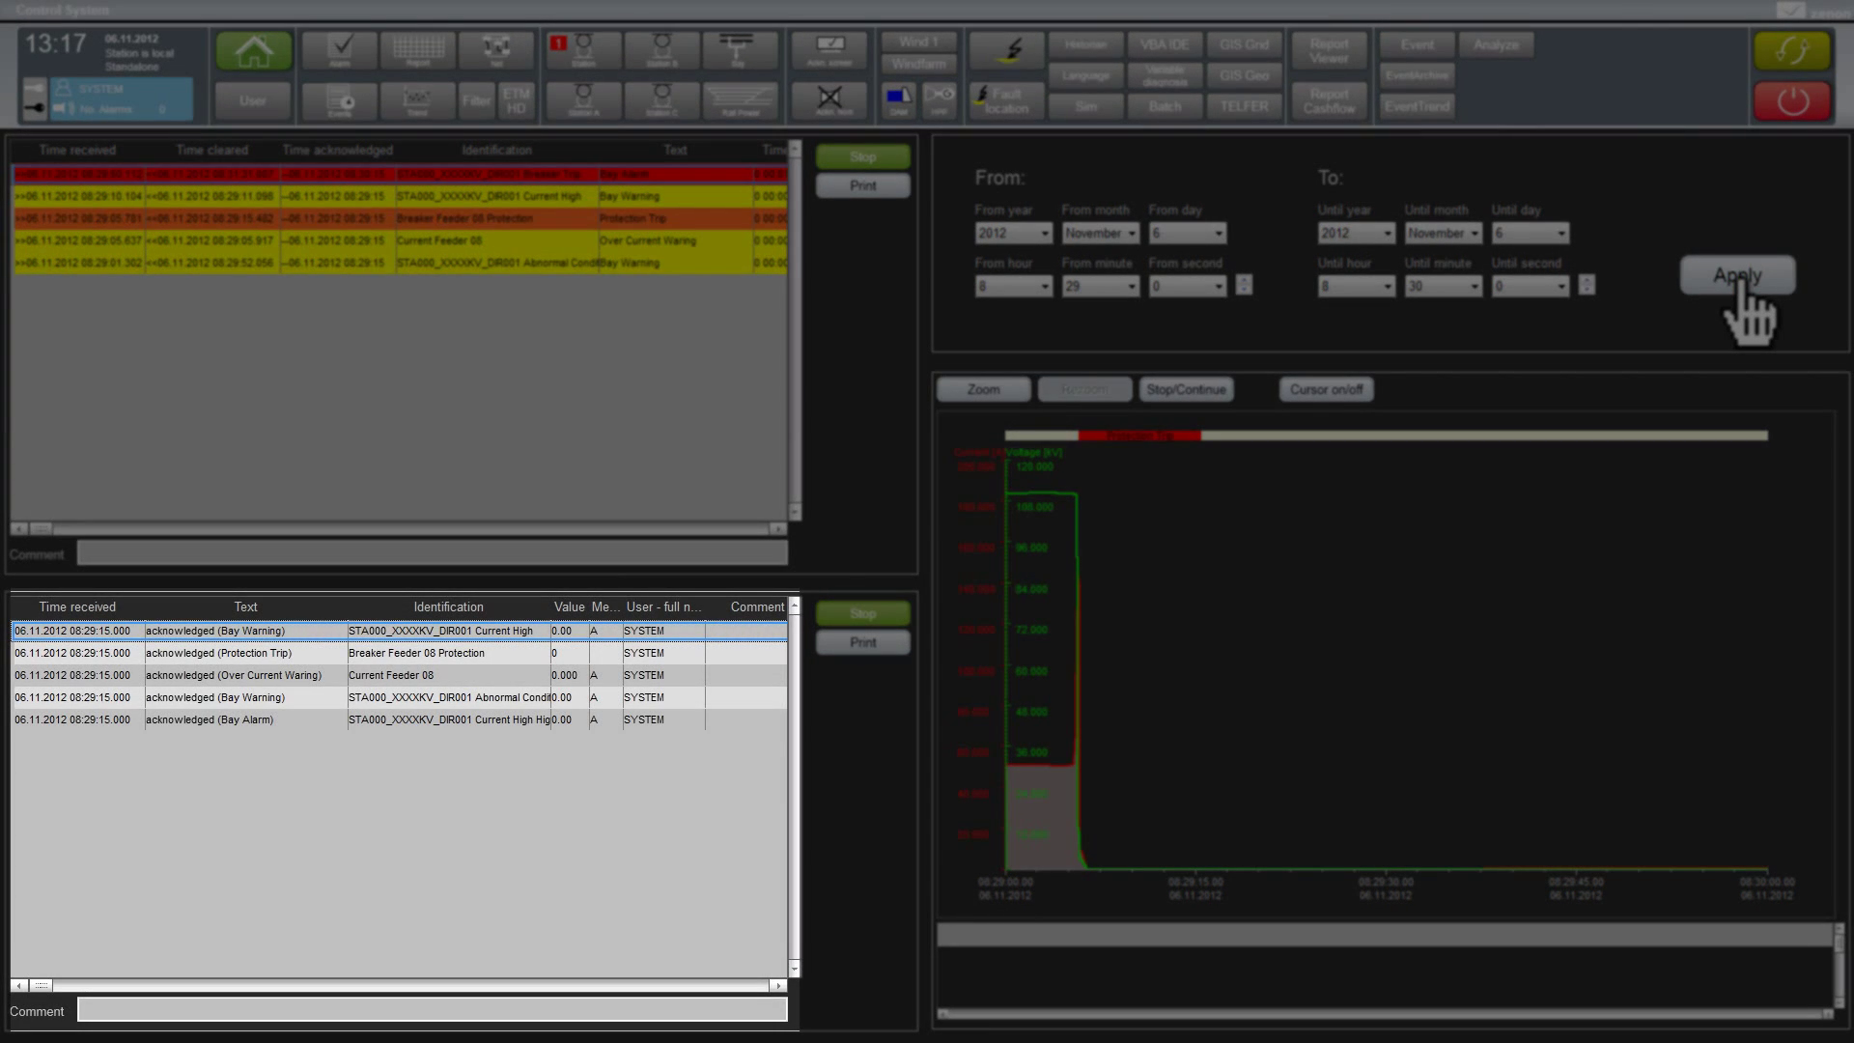
{"action": "left_click", "coordinate": [1736, 275]}
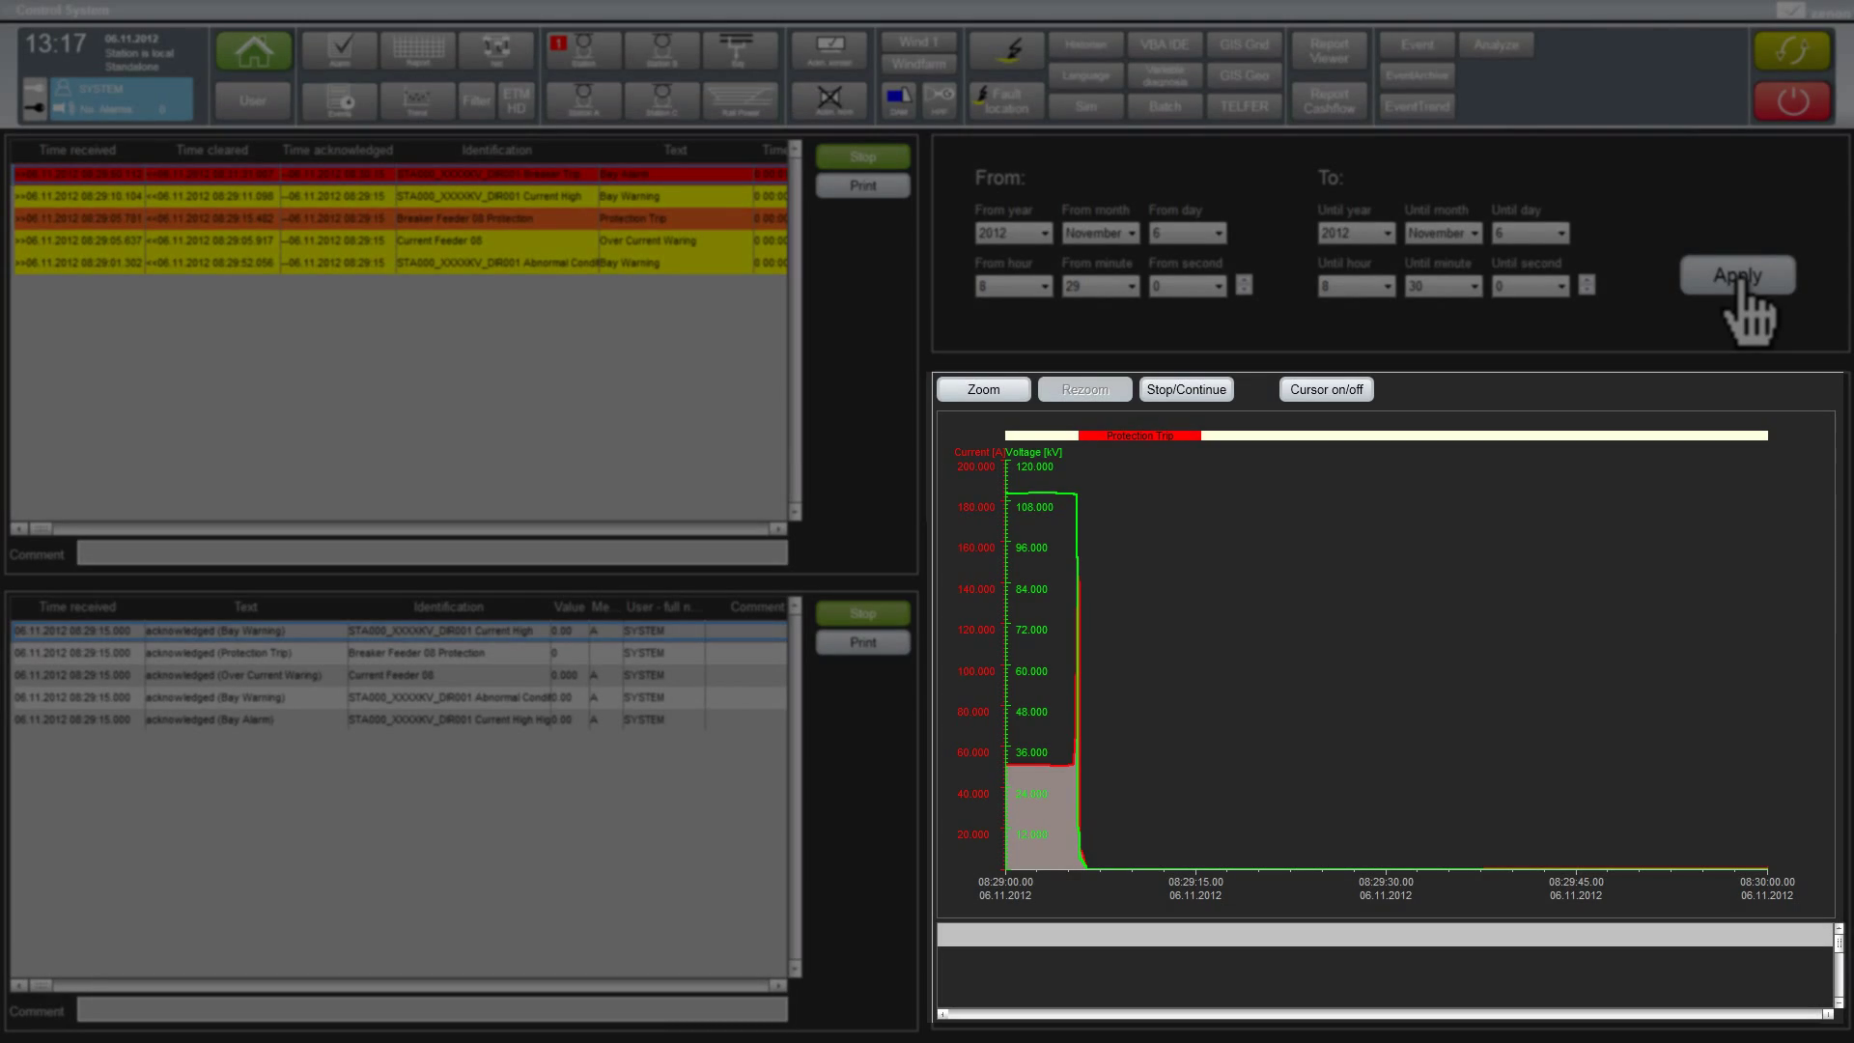
{"action": "left_click", "coordinate": [1737, 274]}
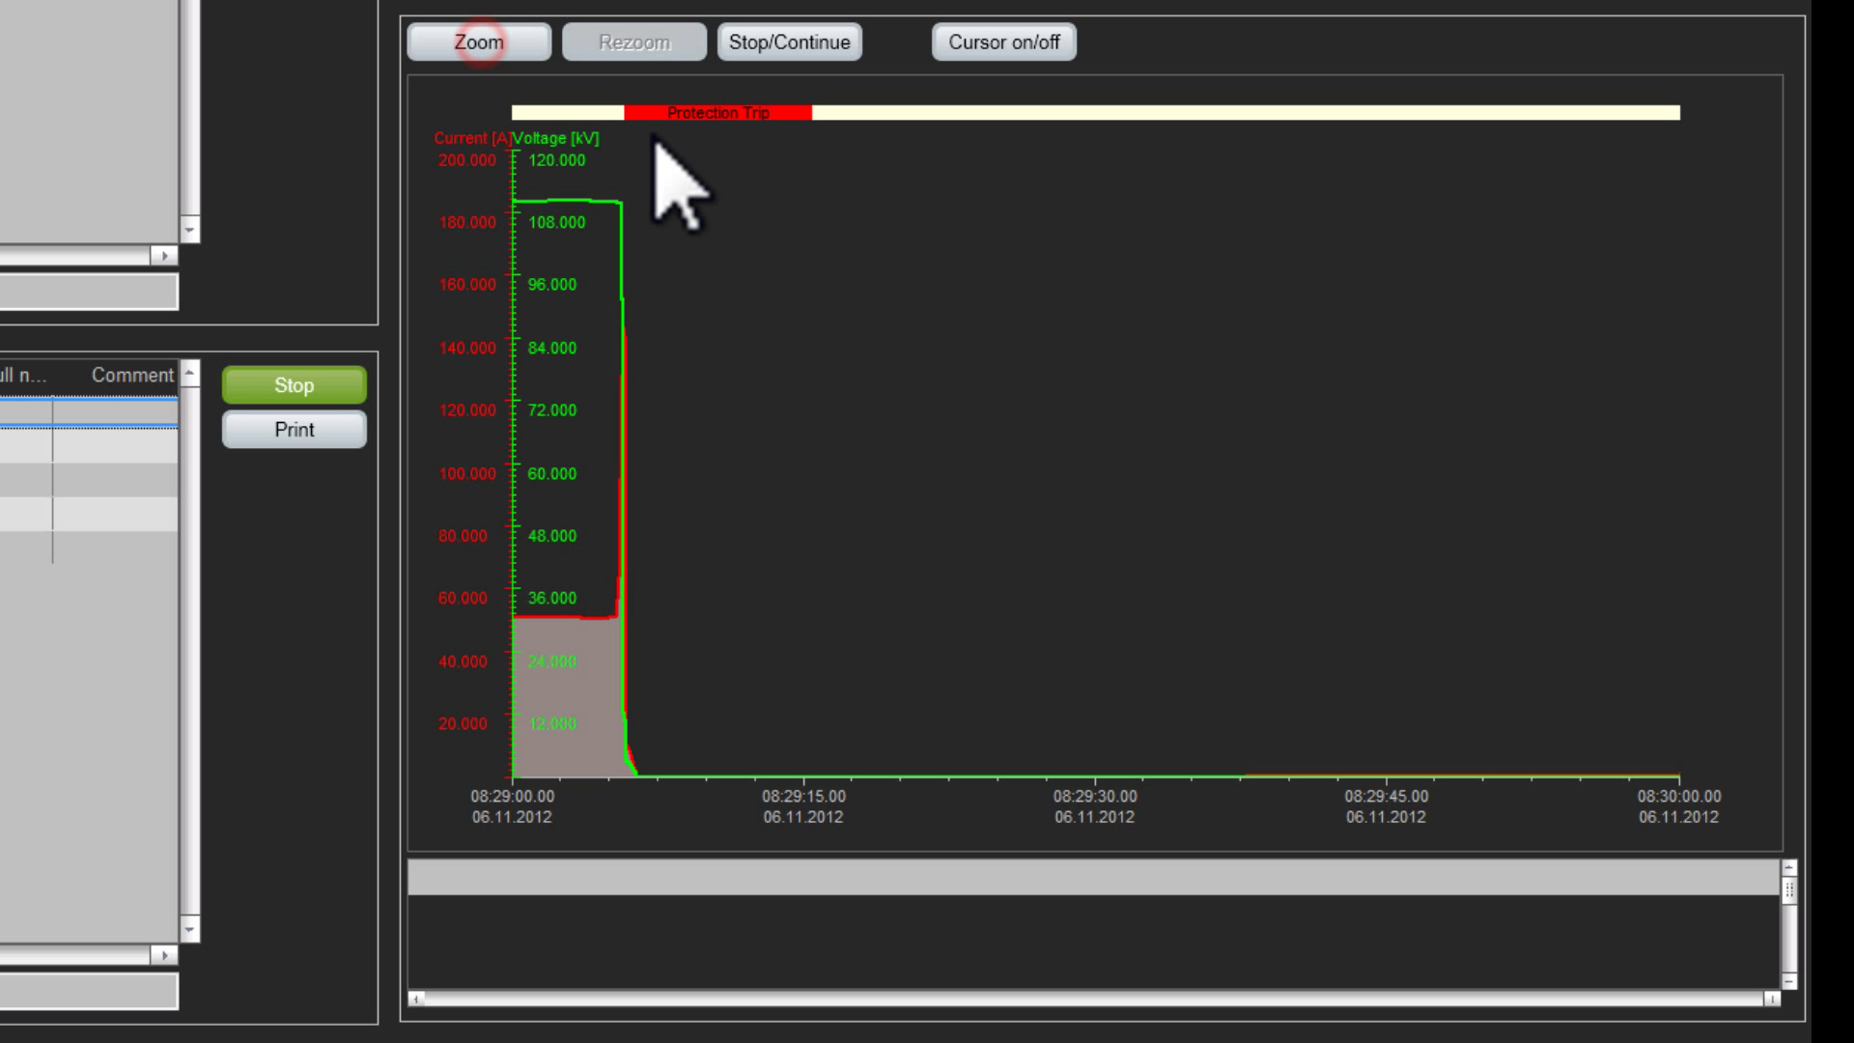
Step: Zoom the trend to 08:29:04–08:29:11, revealing the ~145 A spike and voltage collapse
{"action": "left_click_drag", "start_coordinate": [632, 165], "coordinate": [738, 580]}
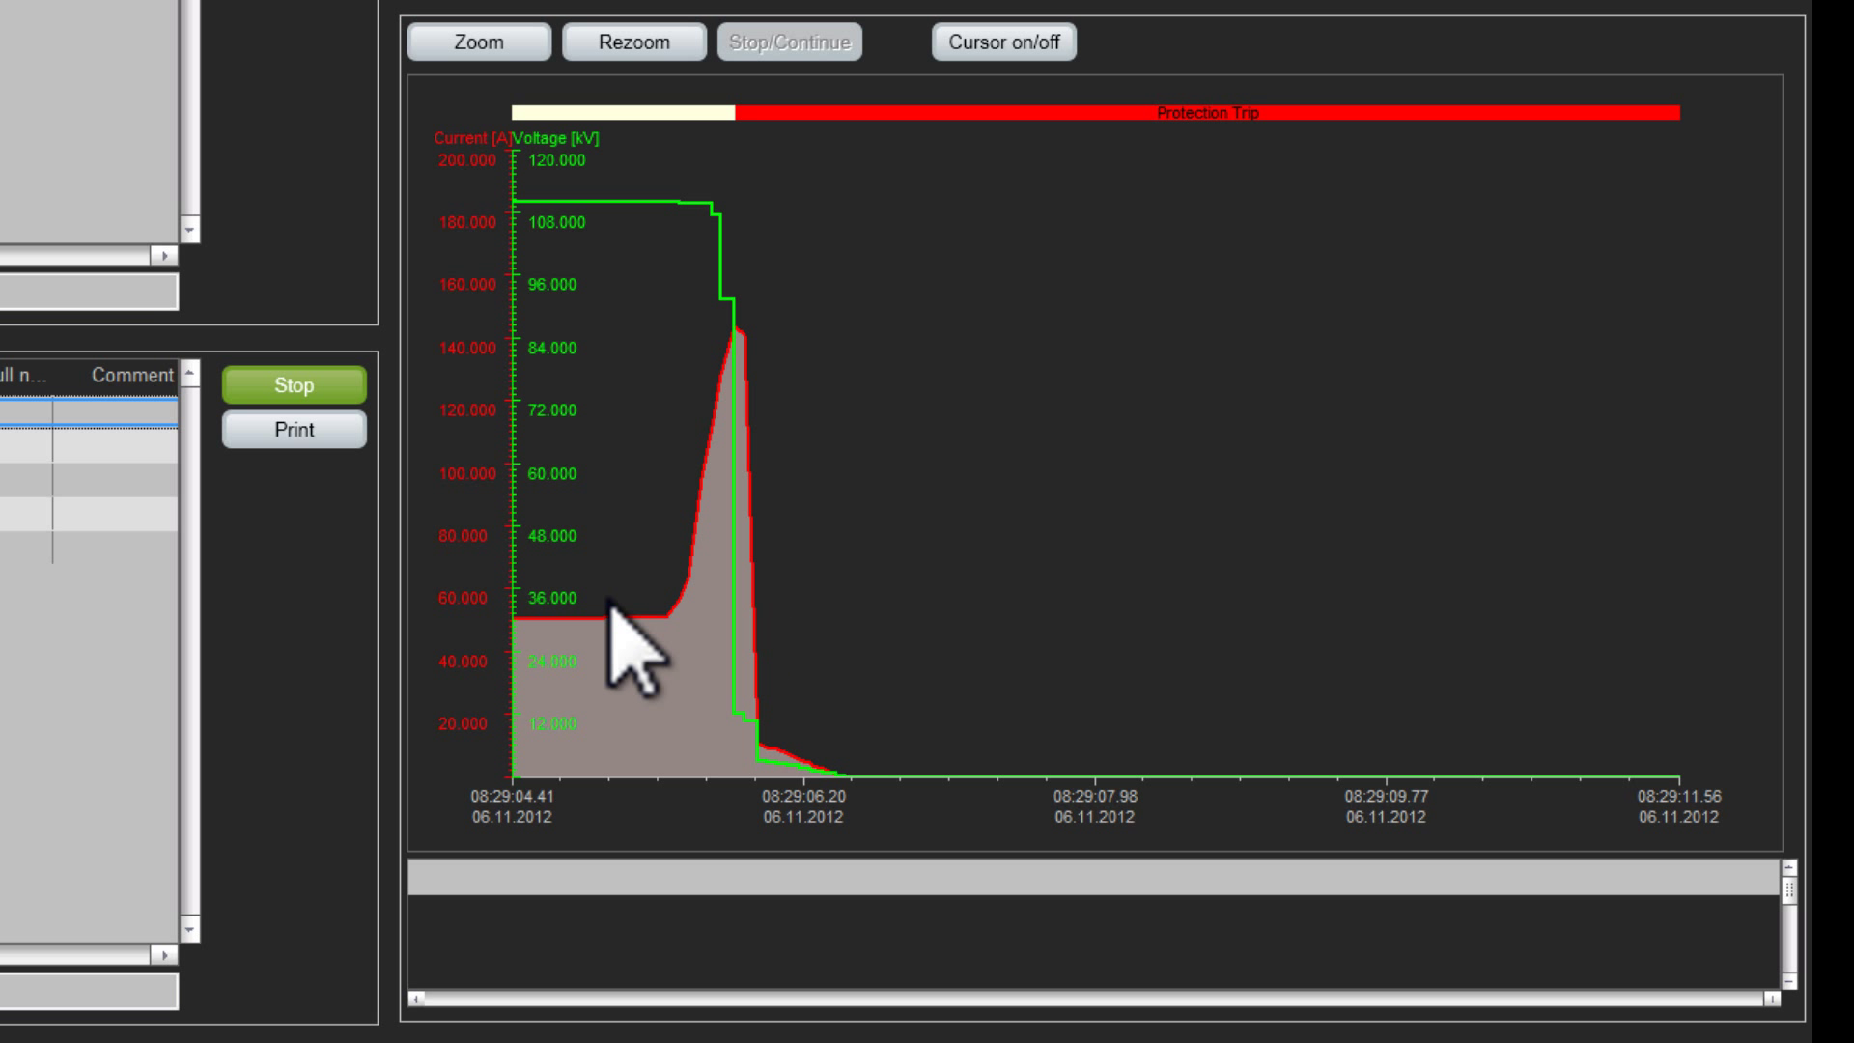
{"action": "mouse_move", "coordinate": [718, 534]}
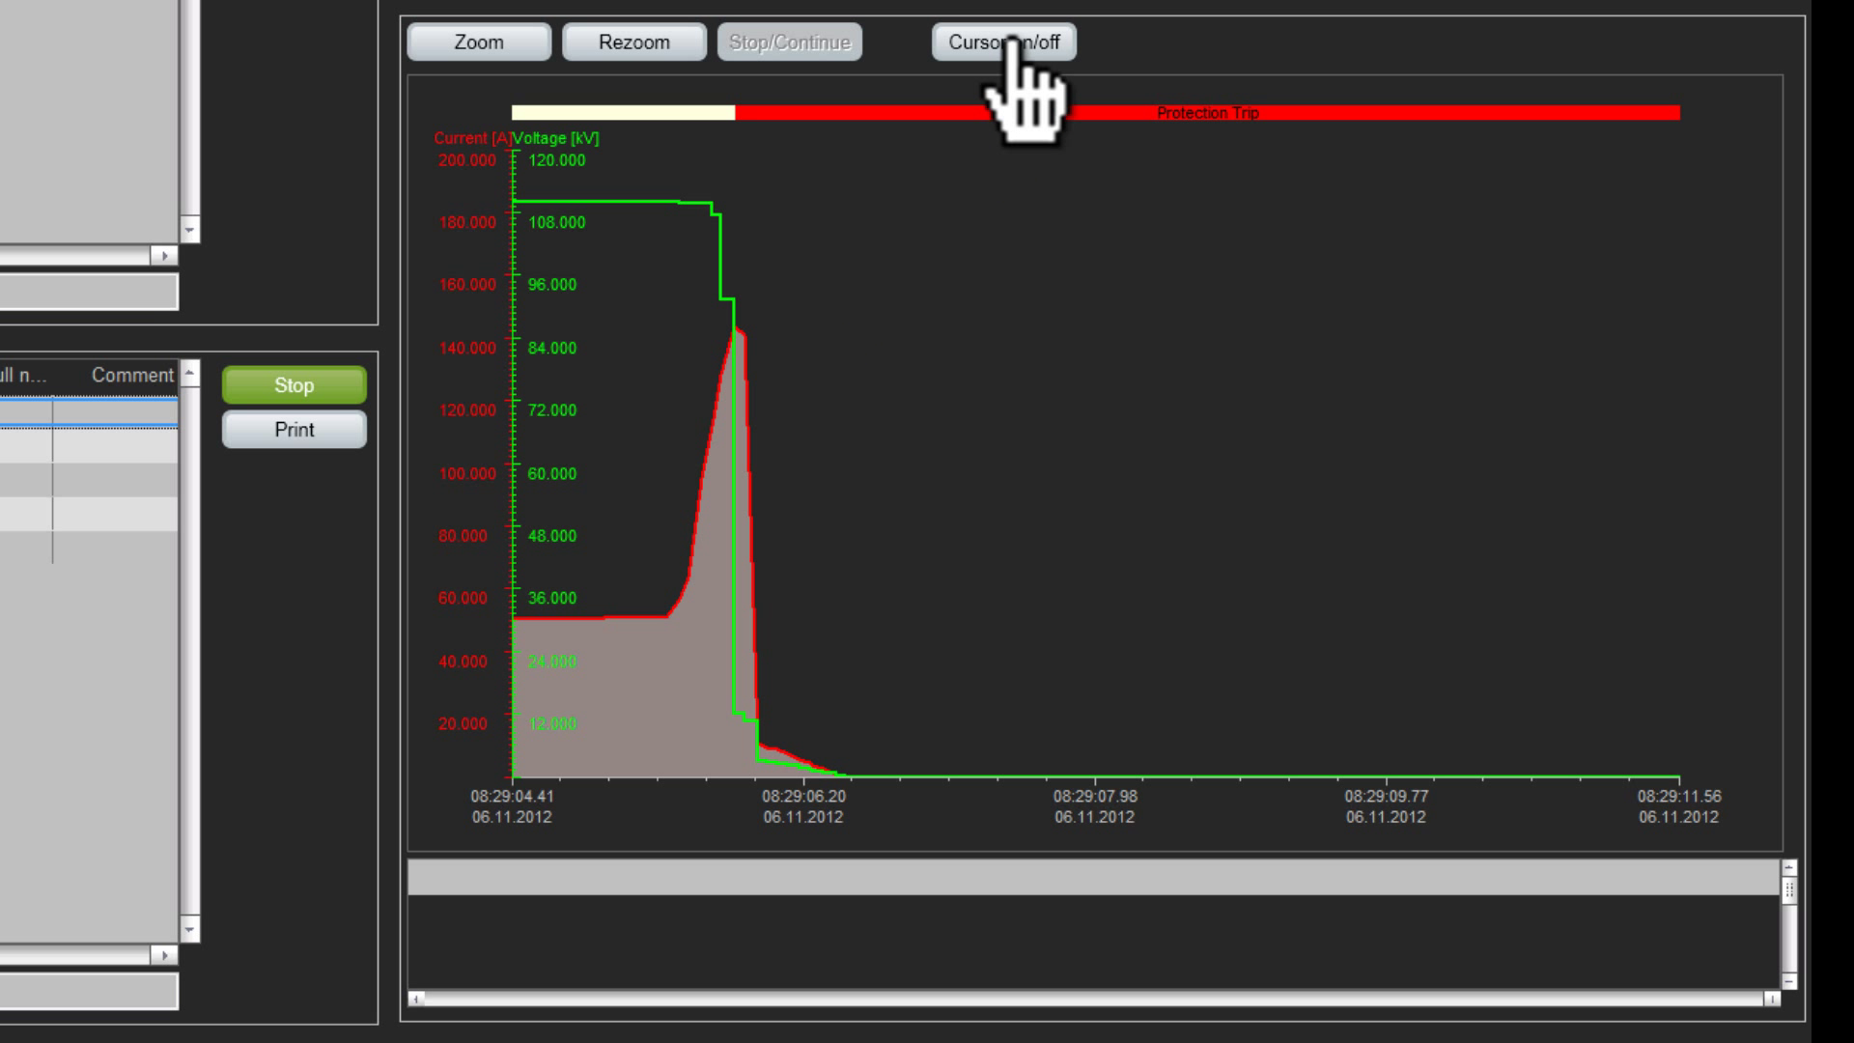
Step: Place a time cursor and slide it to the peak, reading about 143 A and 12.1 kV at the trip
{"action": "left_click", "coordinate": [1014, 42]}
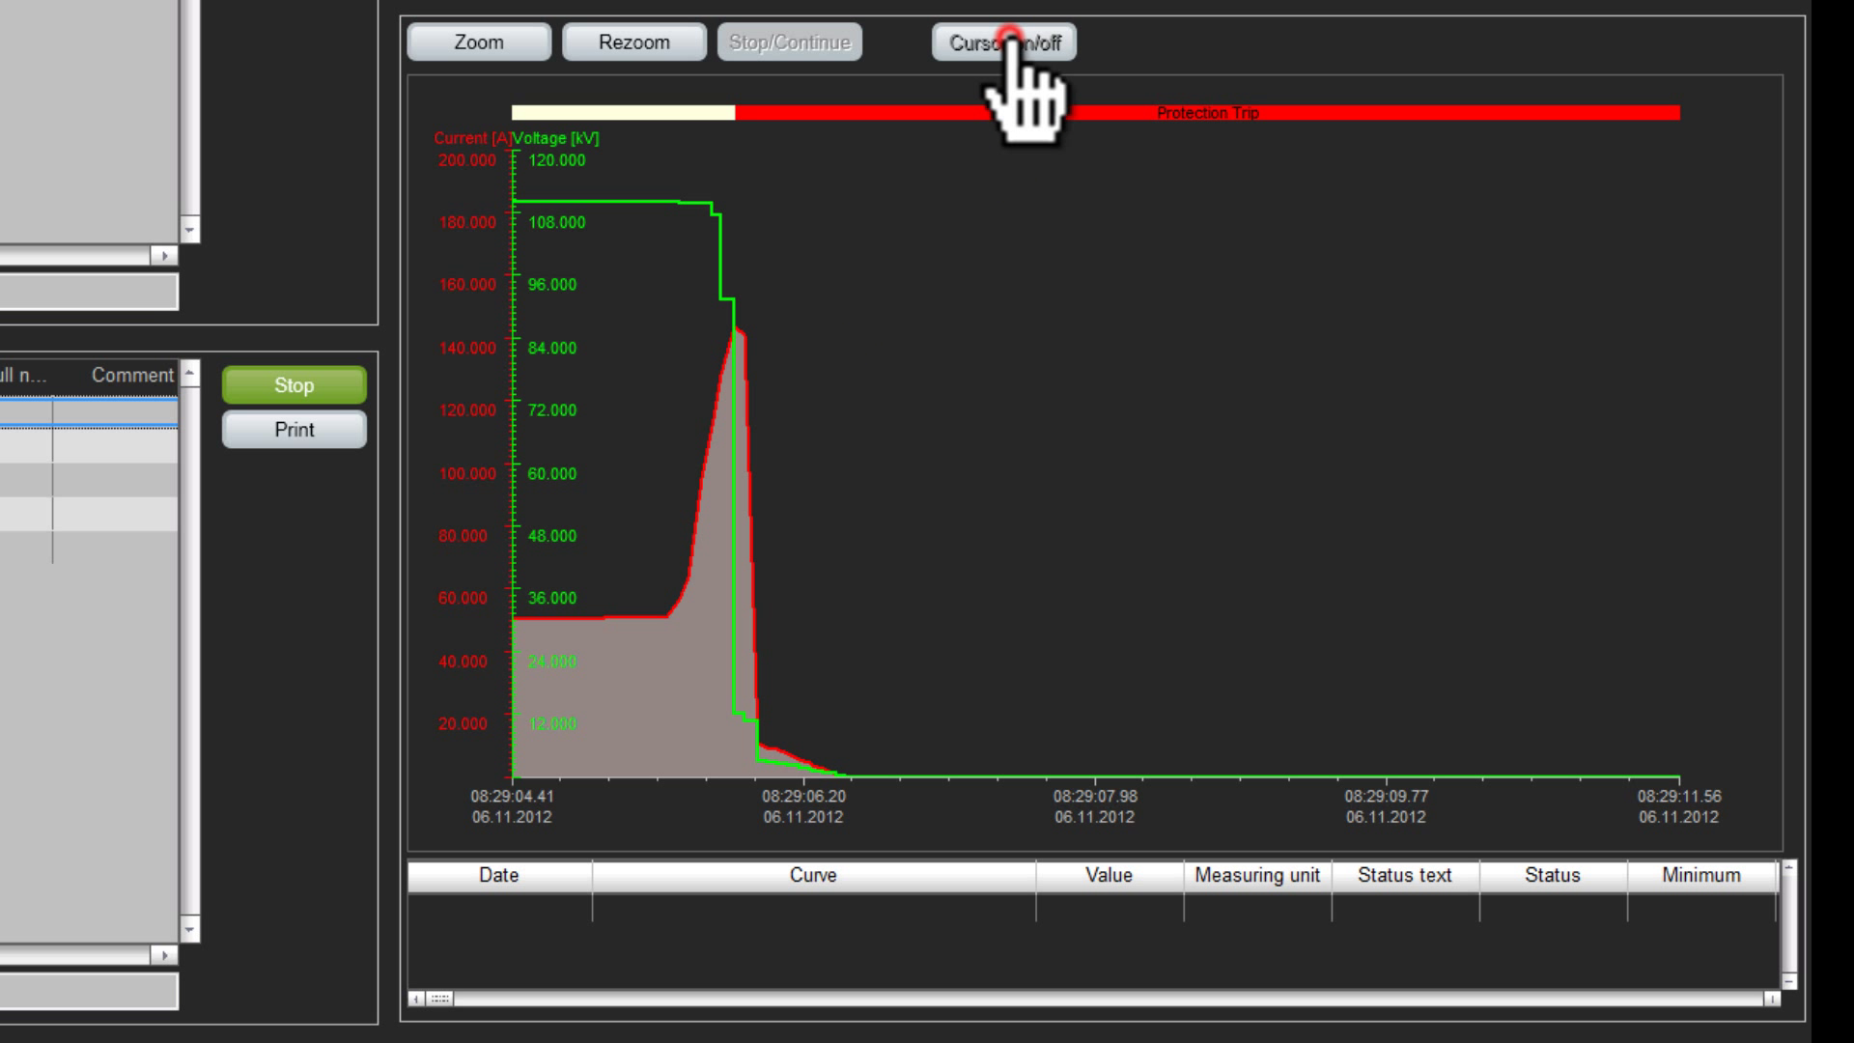
{"action": "left_click", "coordinate": [1006, 42]}
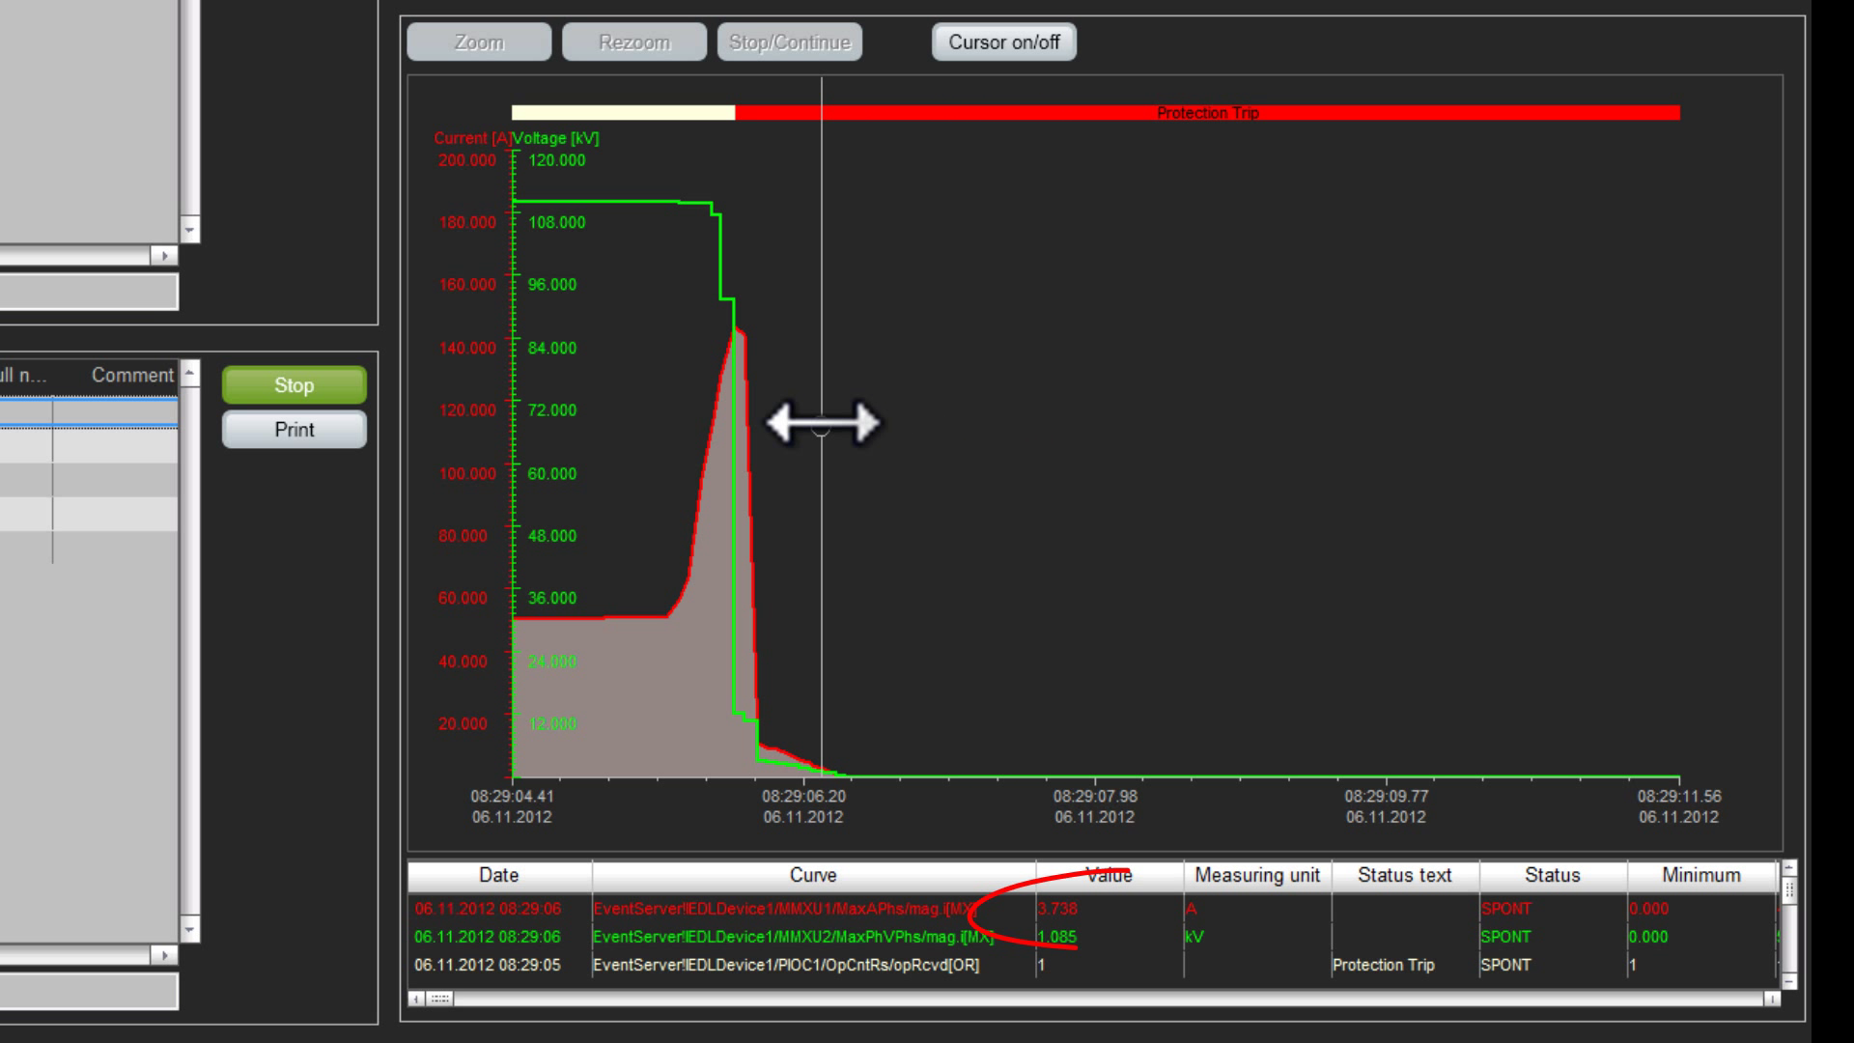
{"action": "left_click_drag", "start_coordinate": [816, 432], "coordinate": [719, 431]}
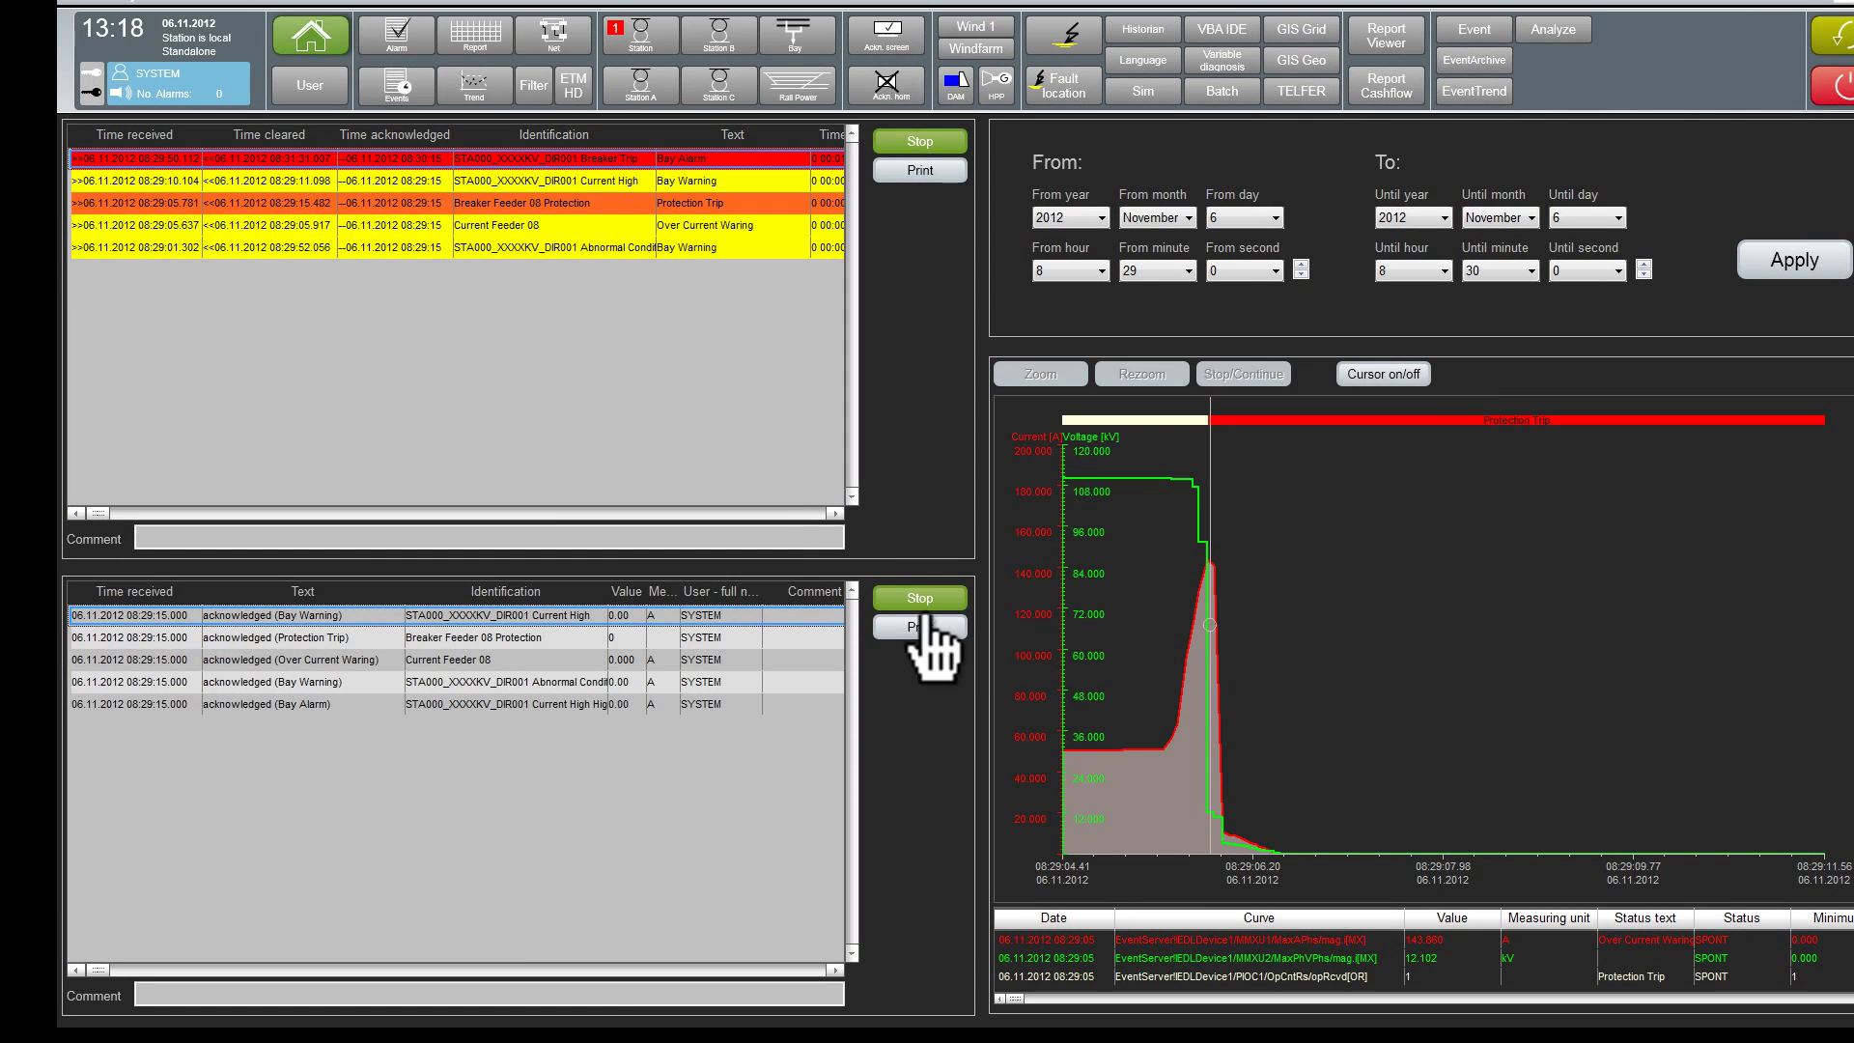
{"action": "mouse_move", "coordinate": [566, 111]}
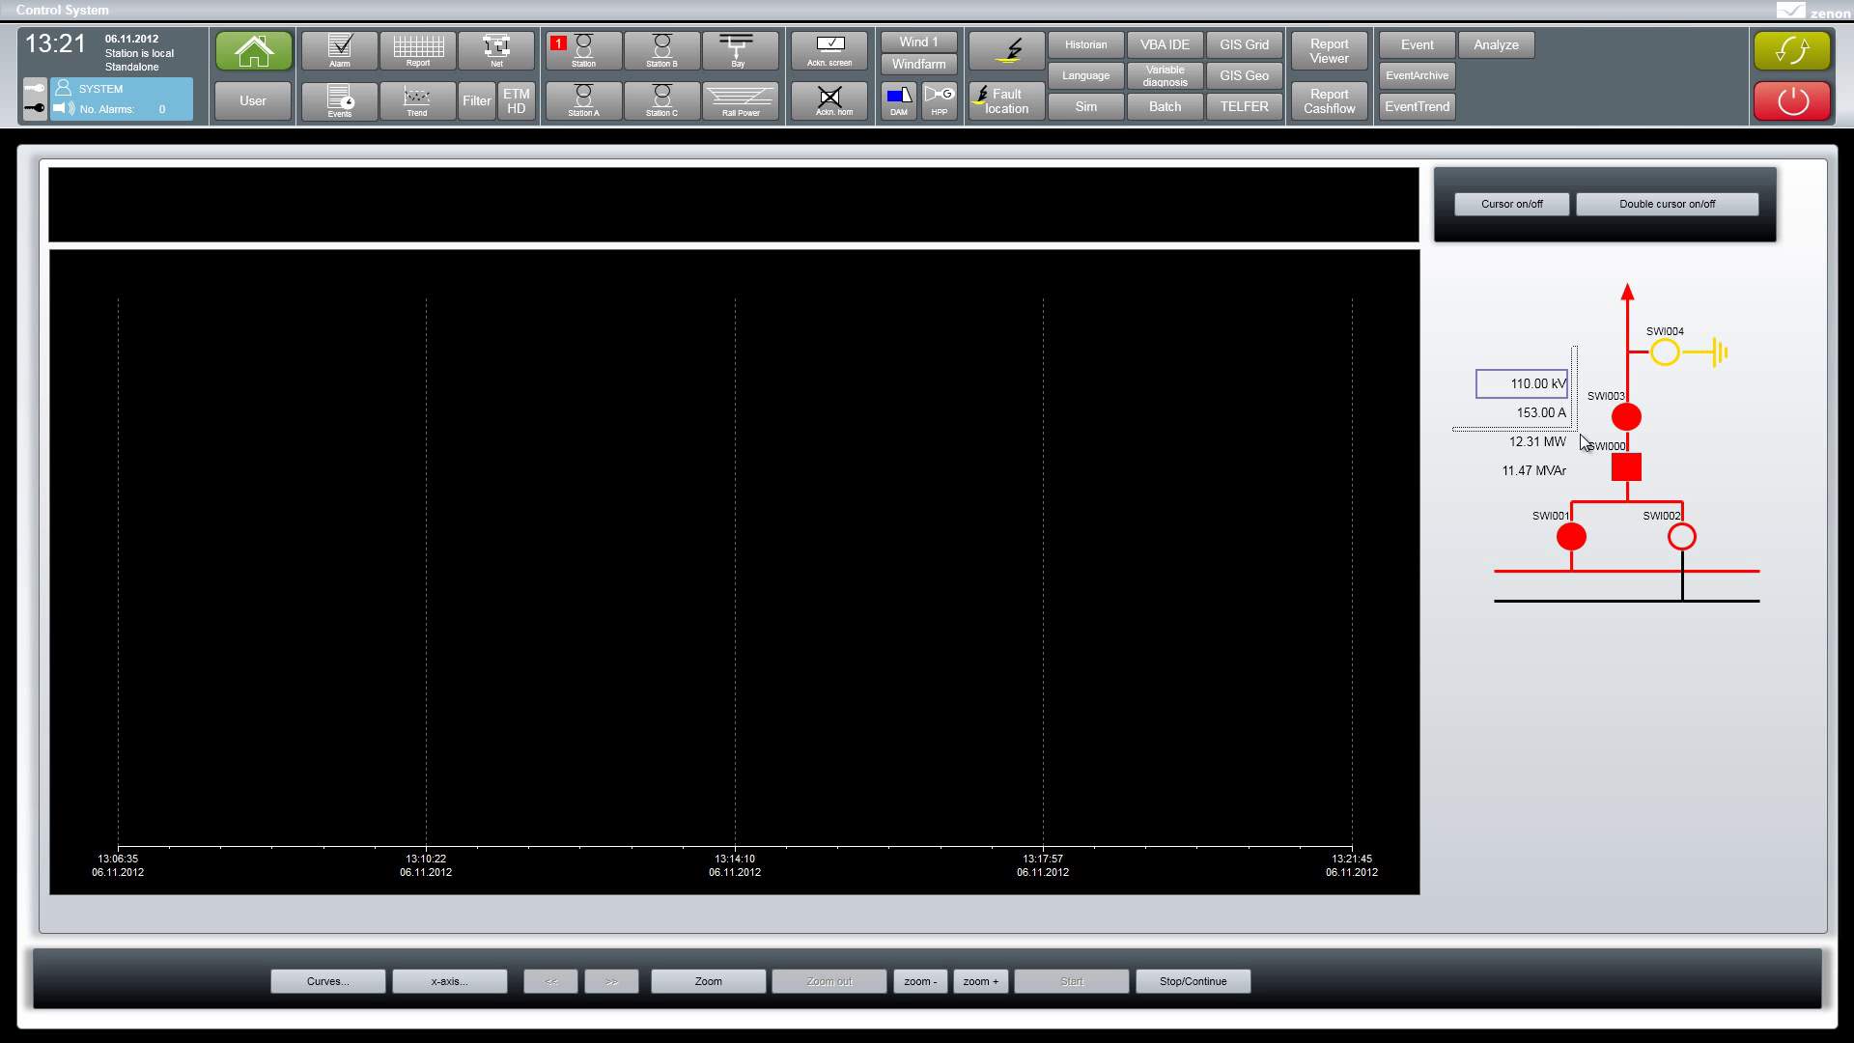
{"action": "mouse_move", "coordinate": [1316, 447]}
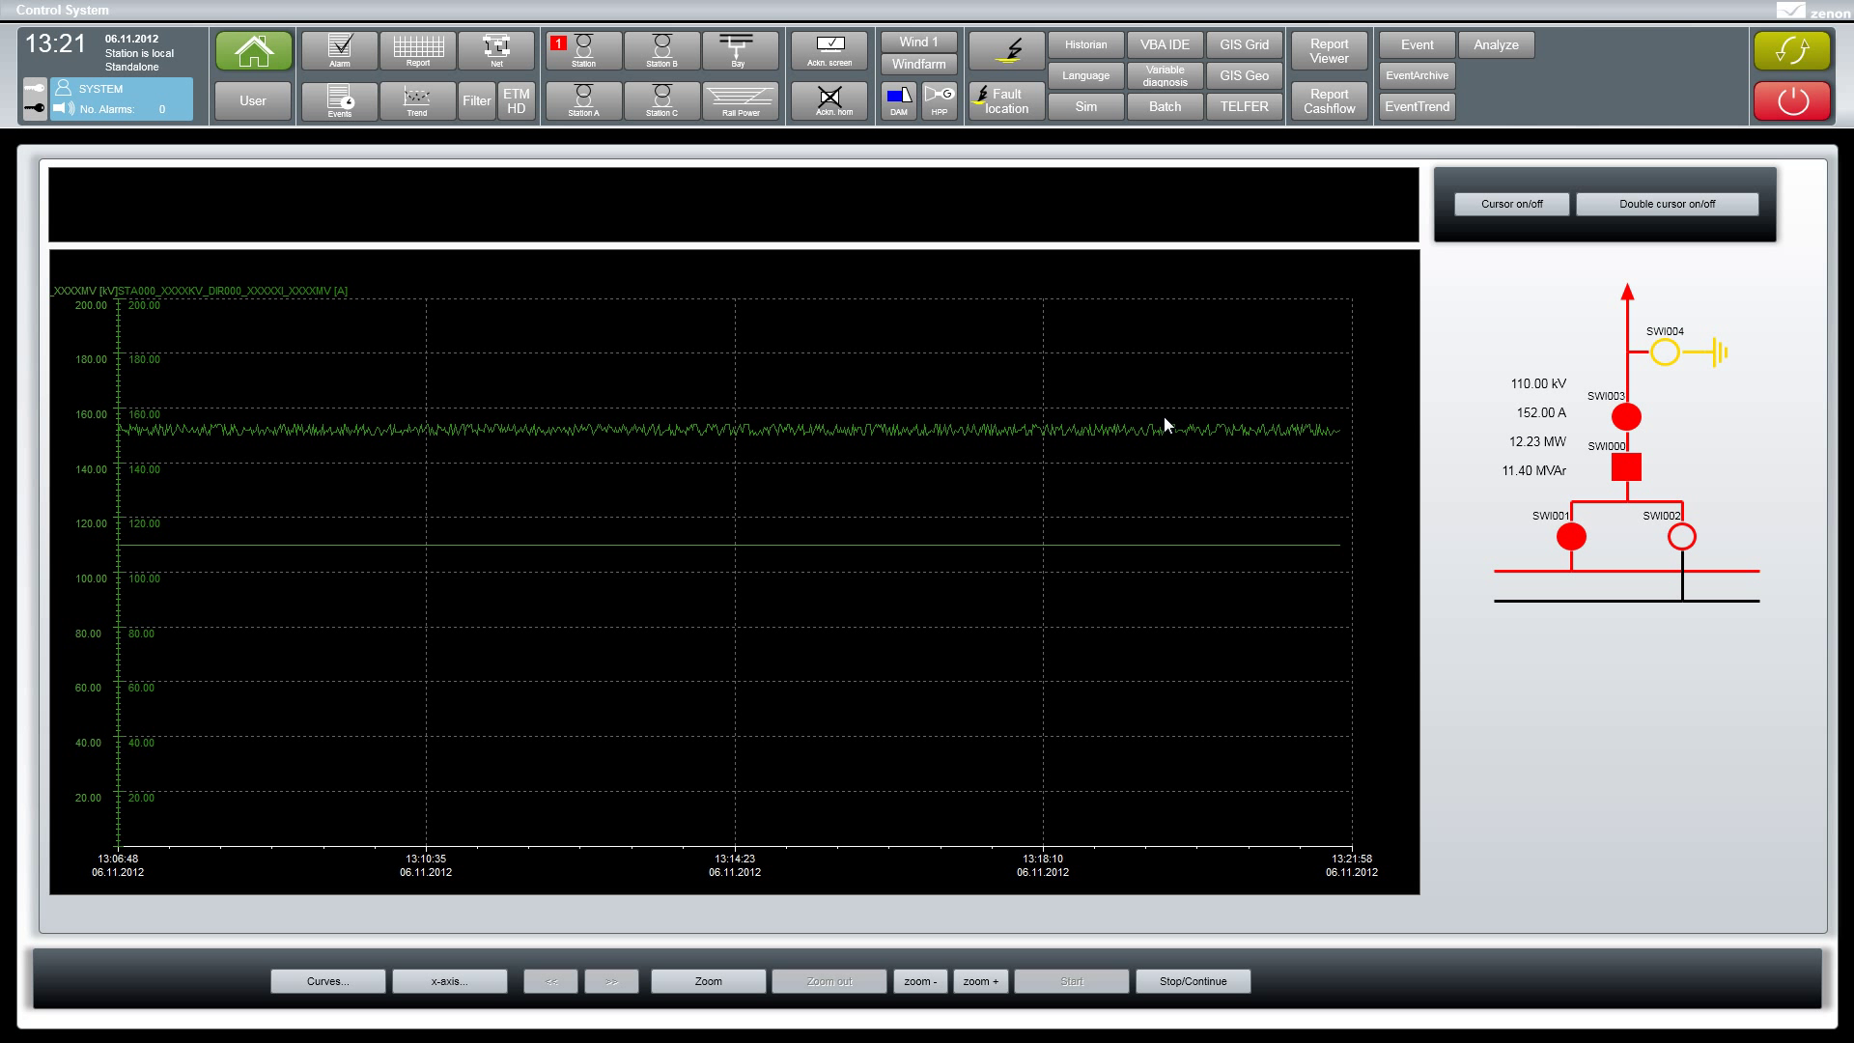
{"action": "mouse_move", "coordinate": [1460, 424]}
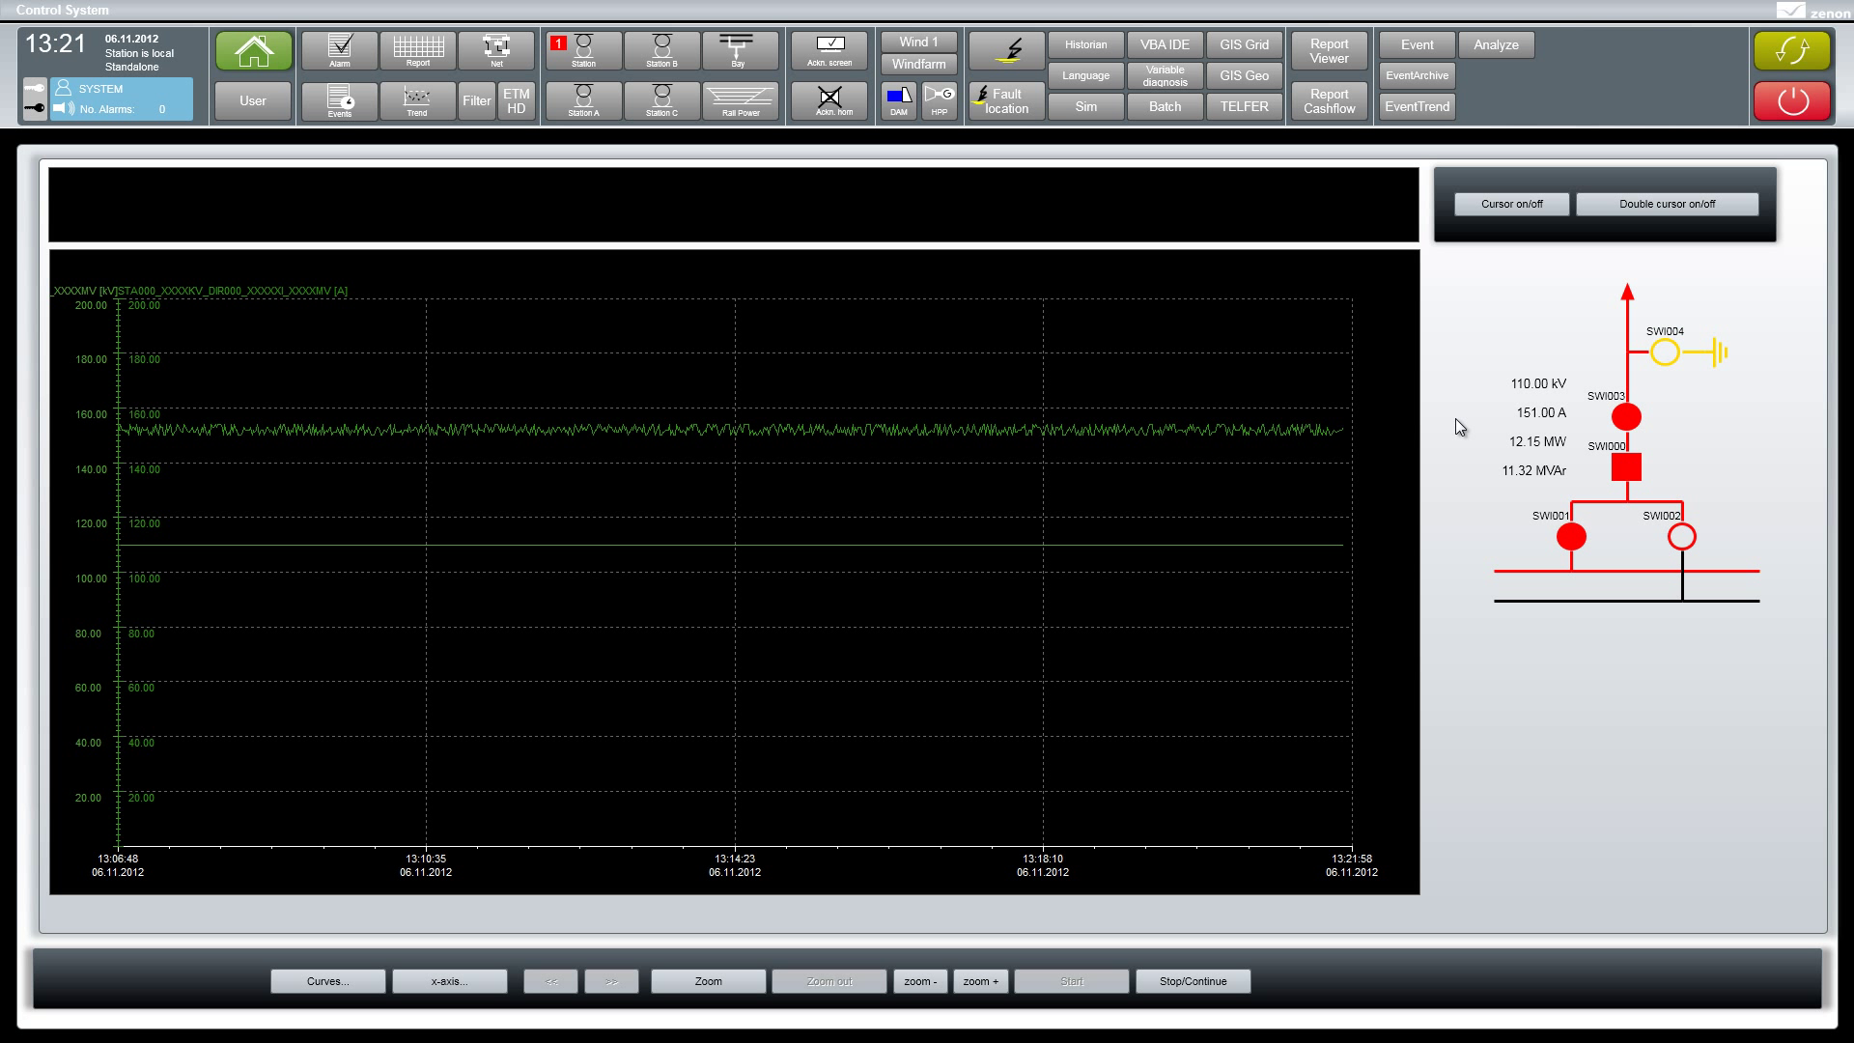